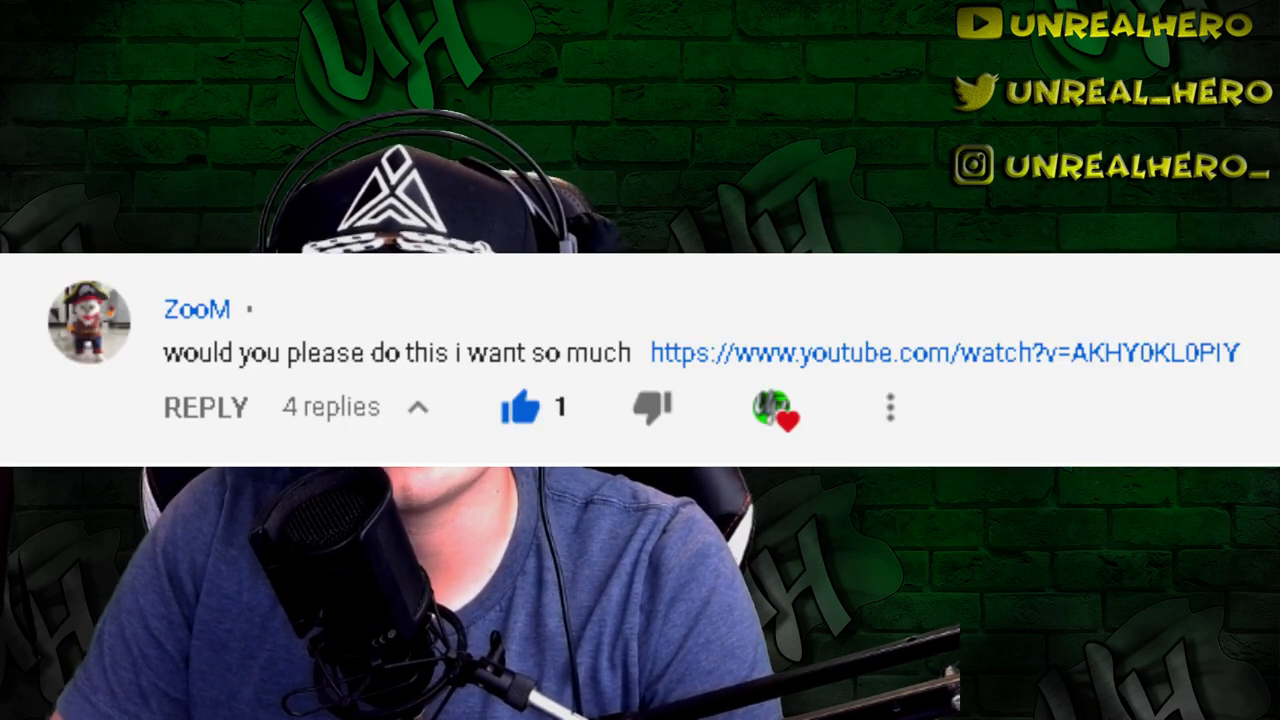
# Open the viewer's link to the 'Chroma Profile: MichMiLo - Rainbow' video and play it.
pyautogui.click(940, 352)
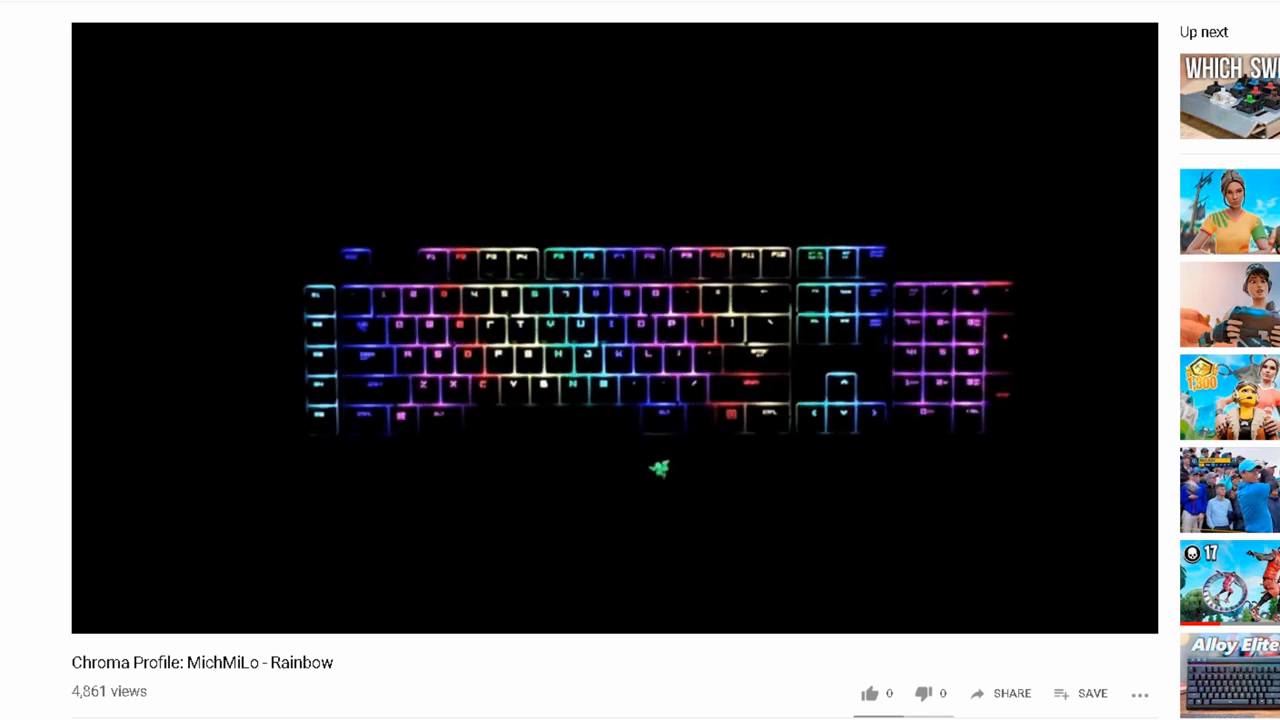
pyautogui.moveTo(370, 506)
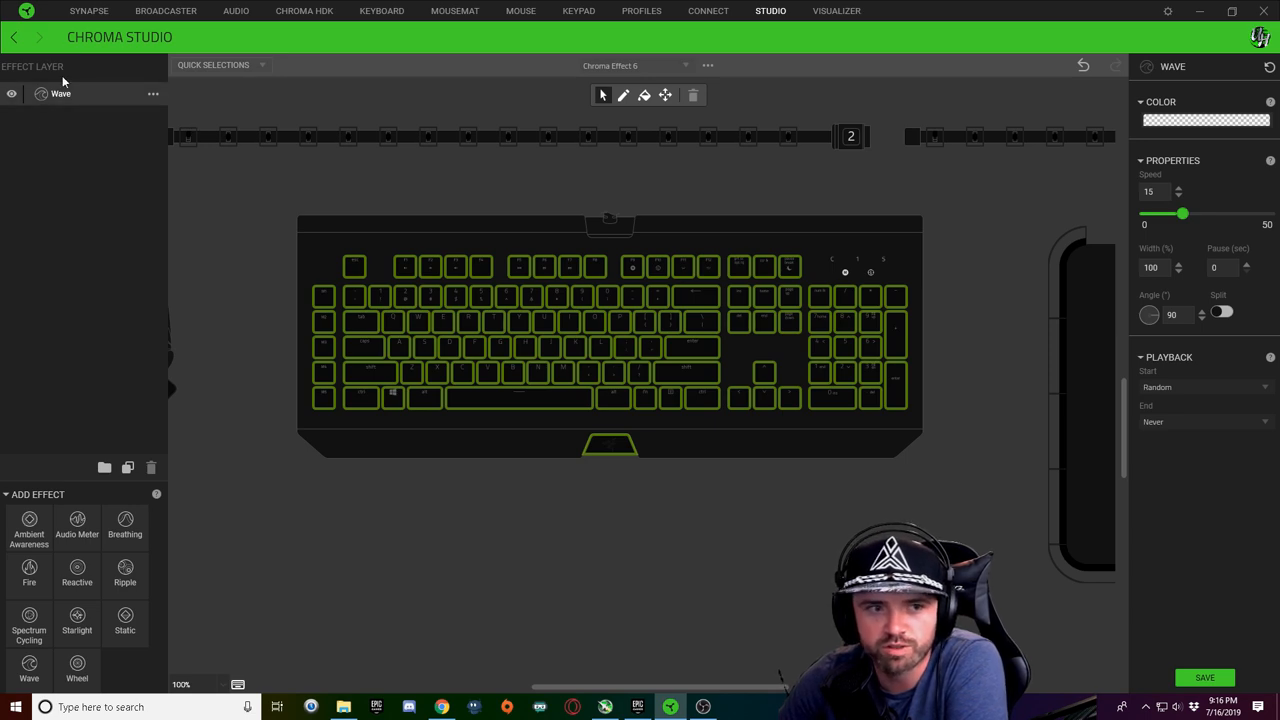
# Give the Wave layer a cyan/blue/magenta galaxy gradient and set its Angle to about 292°.
pyautogui.click(1204, 120)
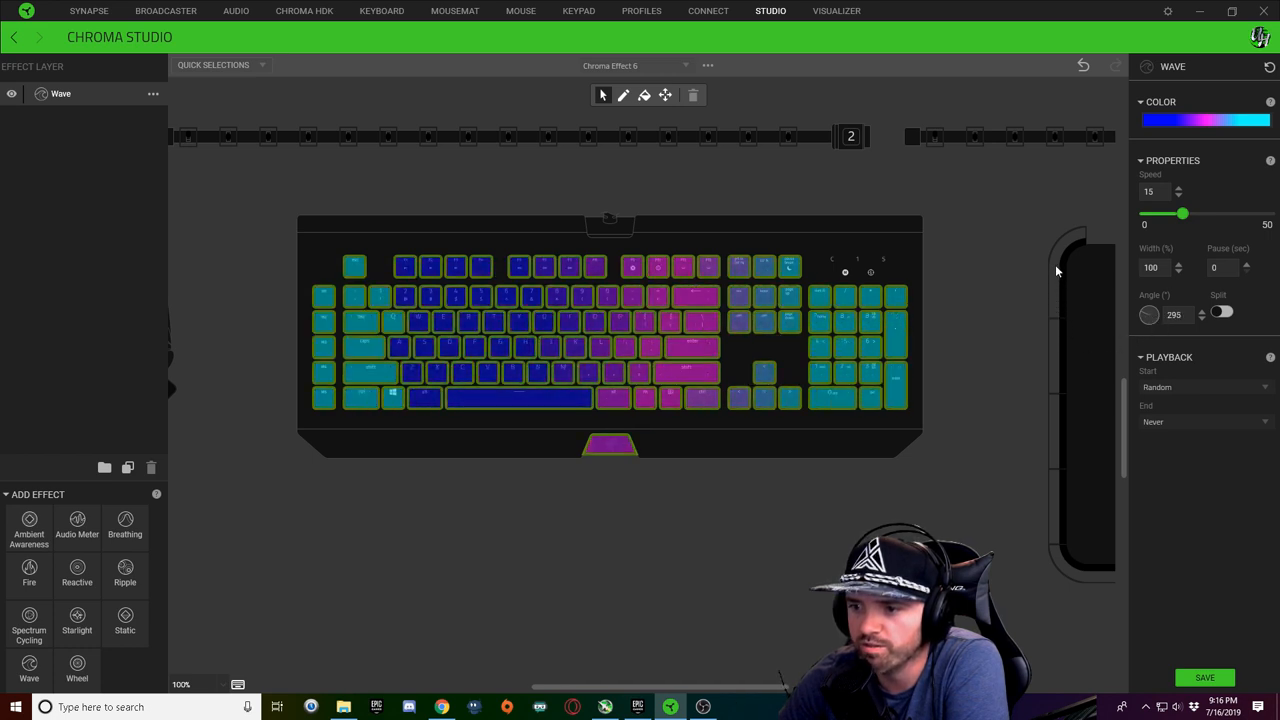
pyautogui.click(1202, 308)
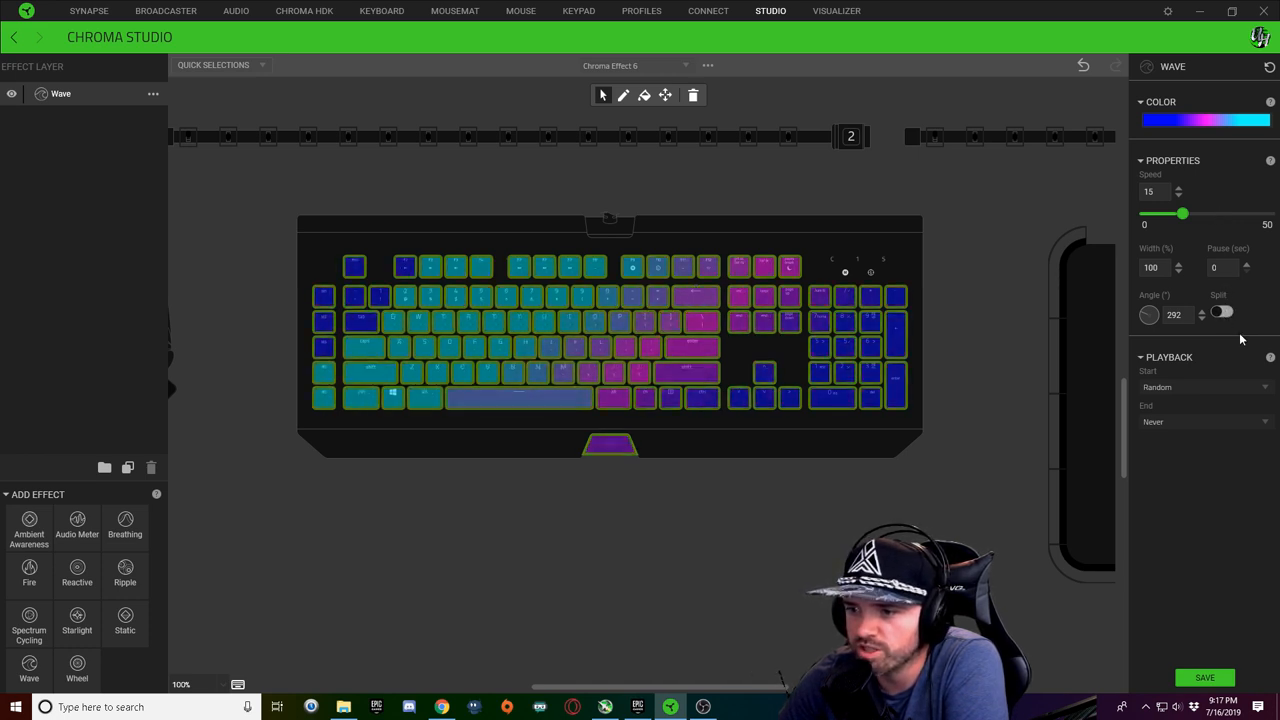
pyautogui.click(1222, 312)
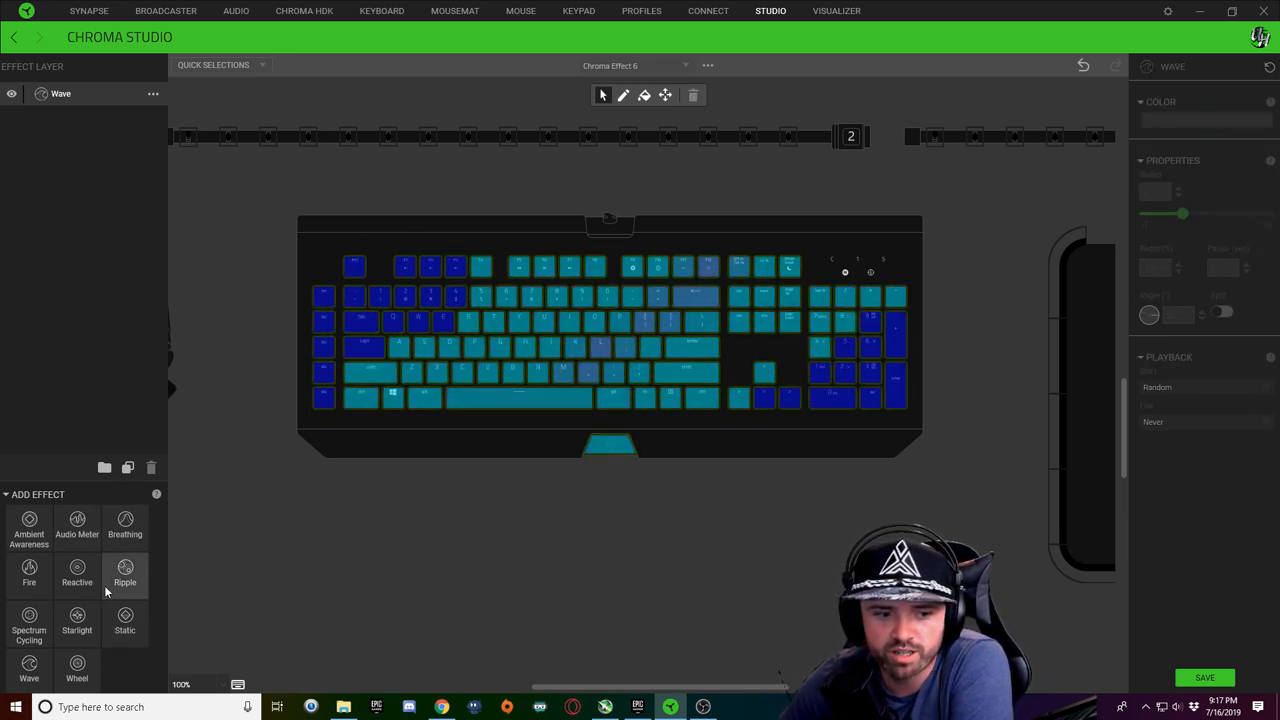
# Add a Reactive effect layer and select it for editing.
pyautogui.click(76, 574)
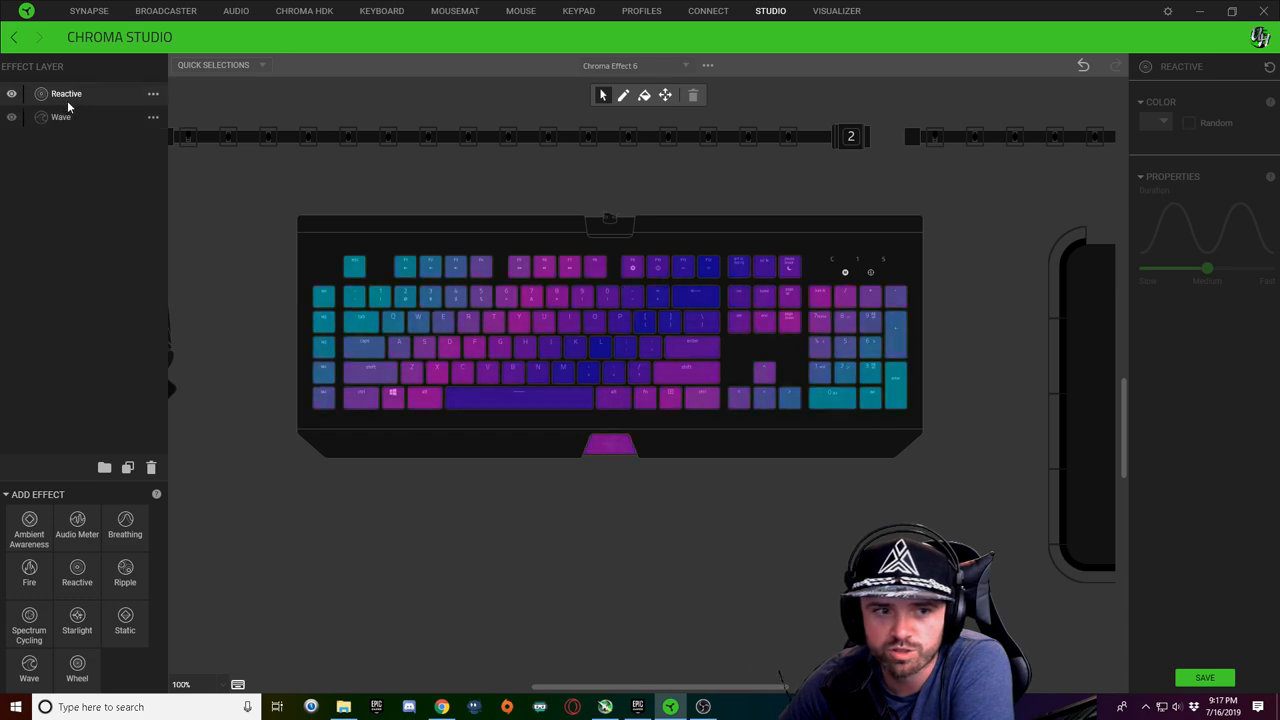
pyautogui.click(66, 94)
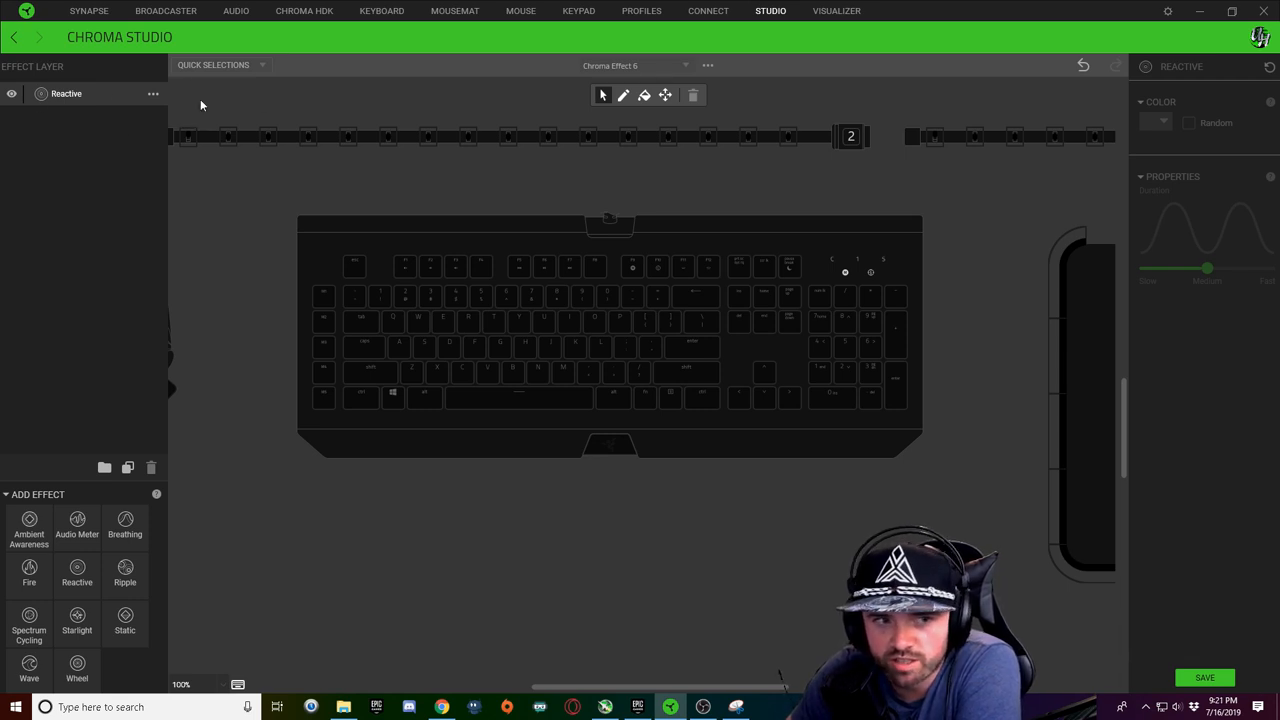
pyautogui.moveTo(76, 576)
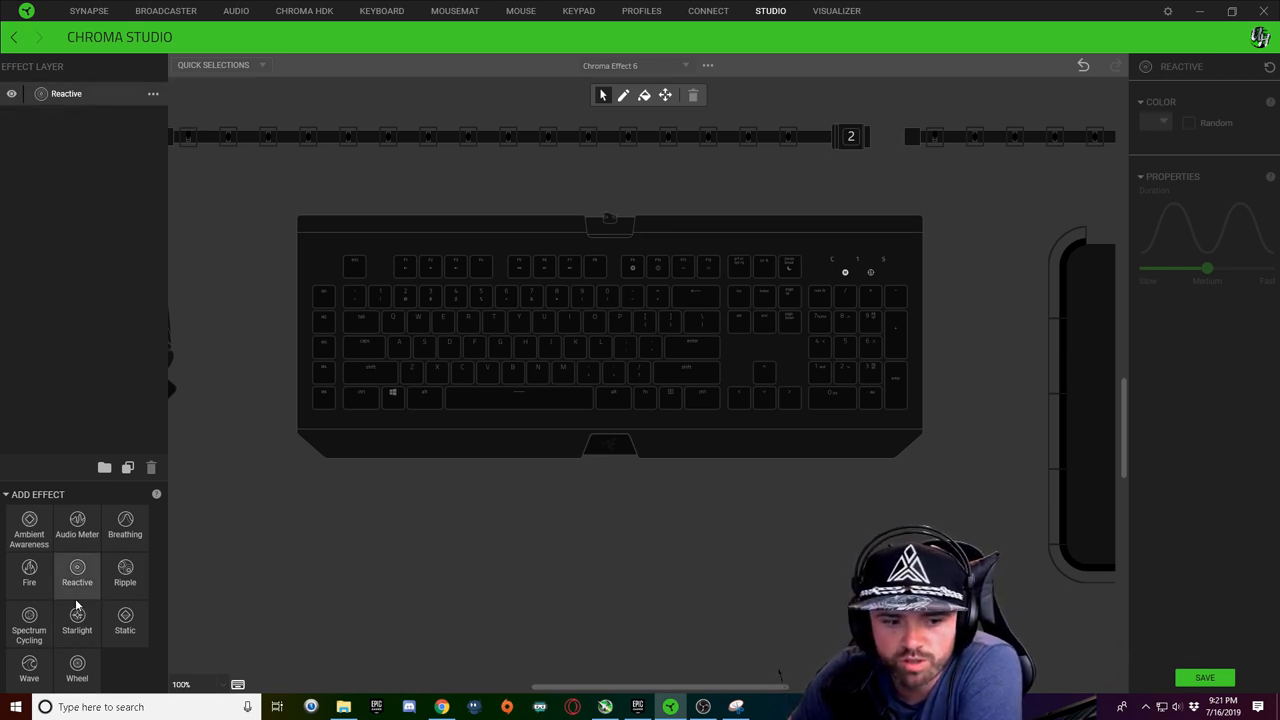
# Change the layer's effect type to Wave and select a key as the wave's origin.
pyautogui.click(152, 94)
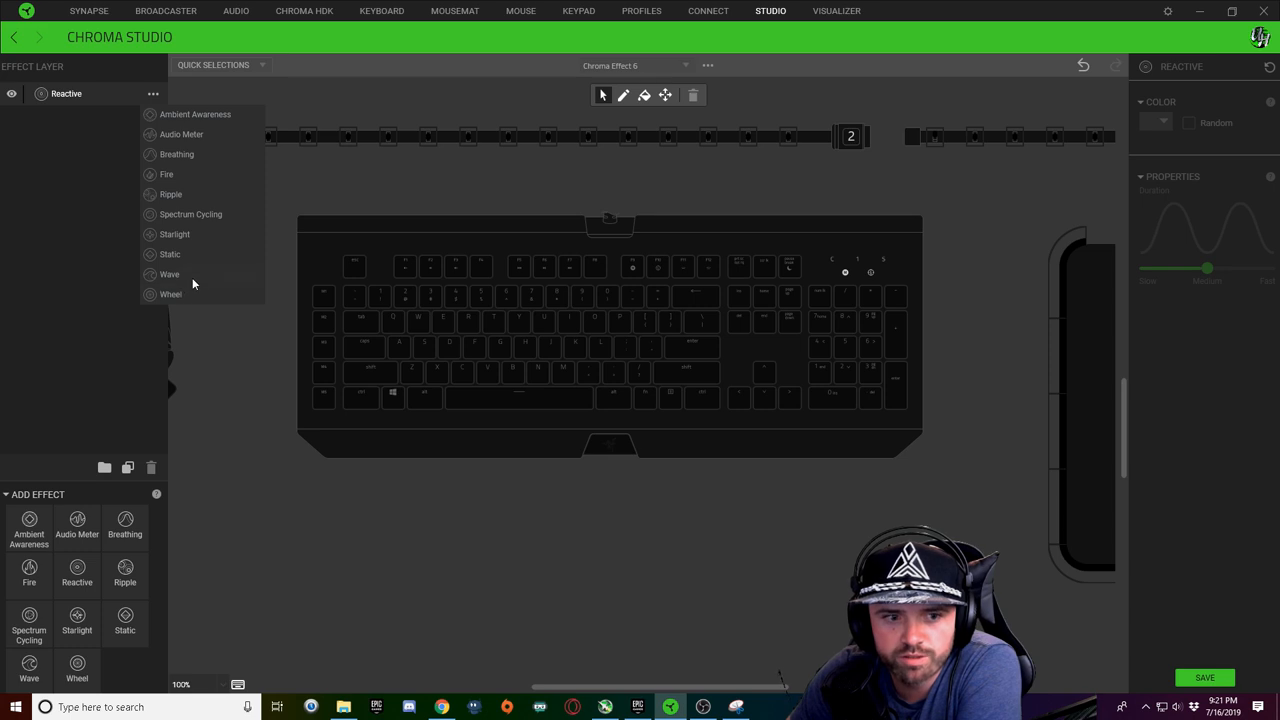
pyautogui.click(168, 274)
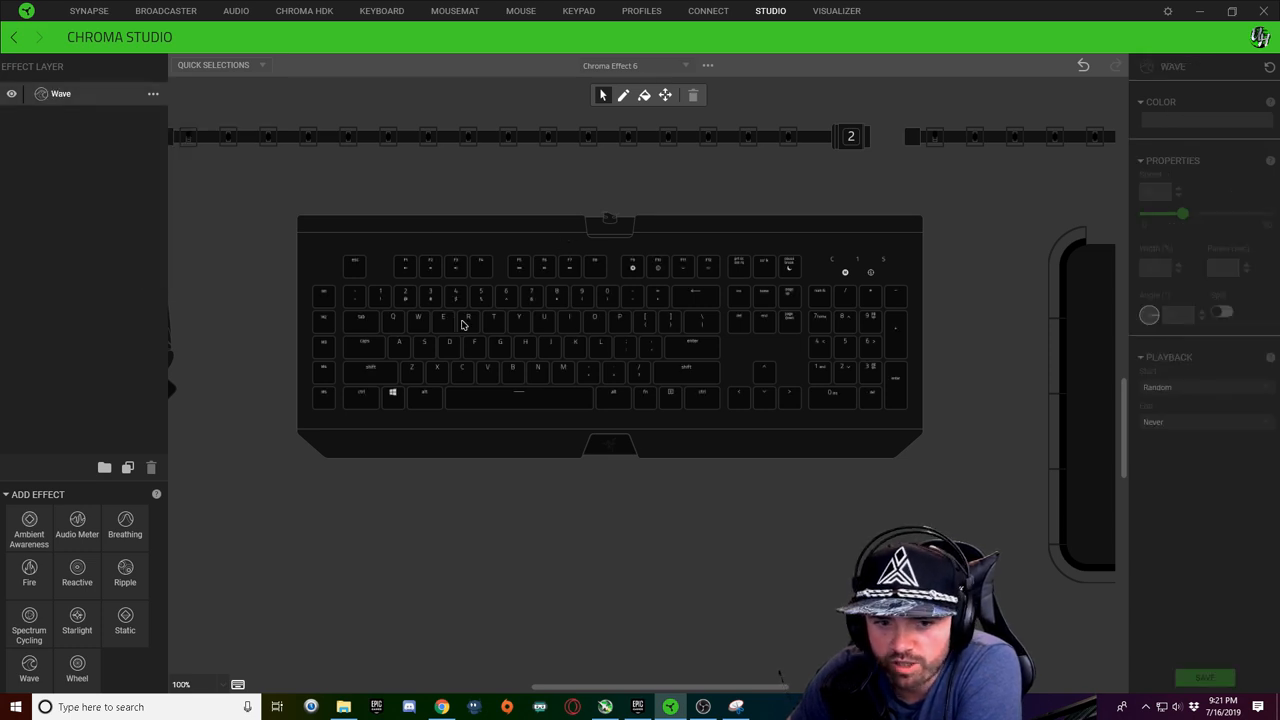
pyautogui.click(468, 322)
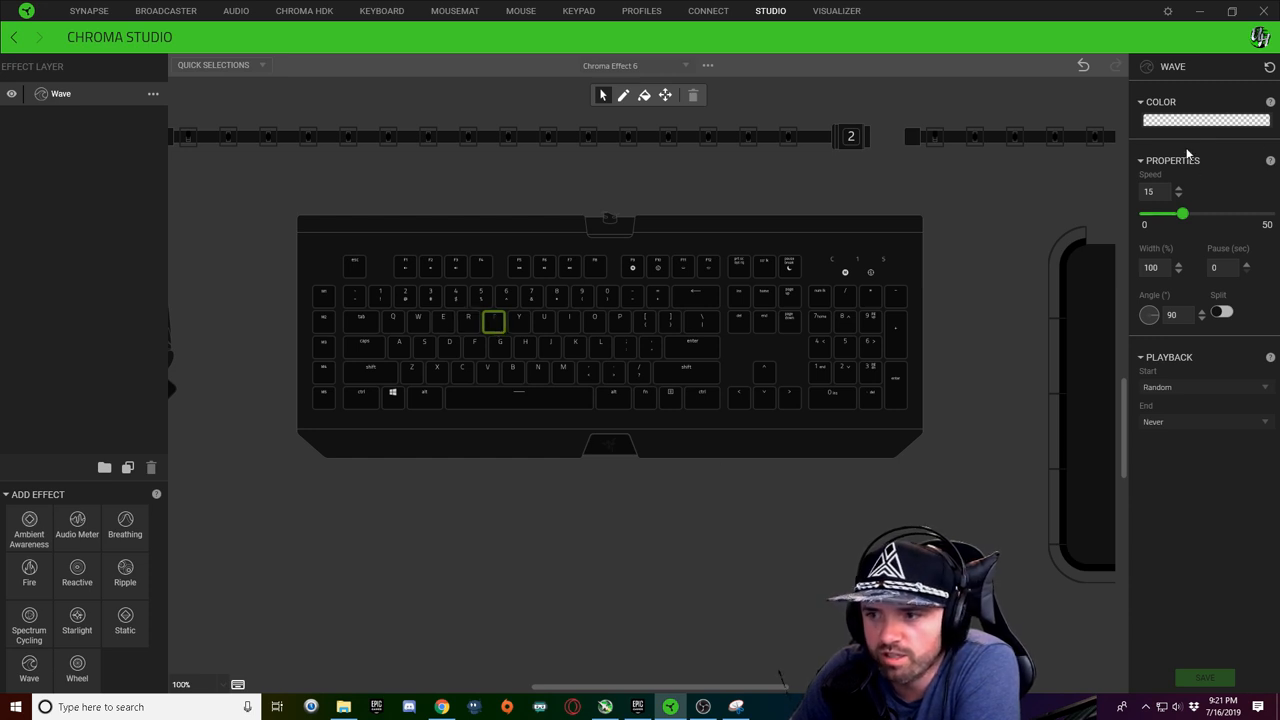
# Set the wave colours to rainbow and its Start to On selected keys.
pyautogui.click(1204, 120)
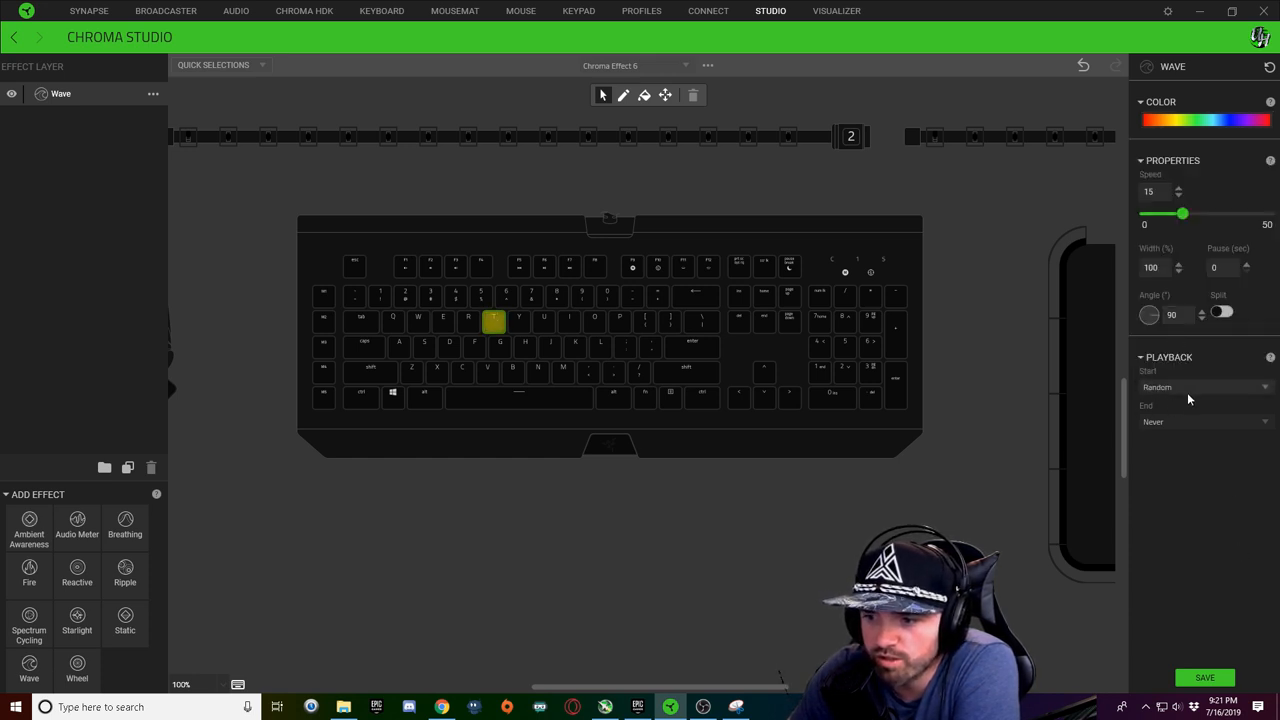
pyautogui.click(1200, 388)
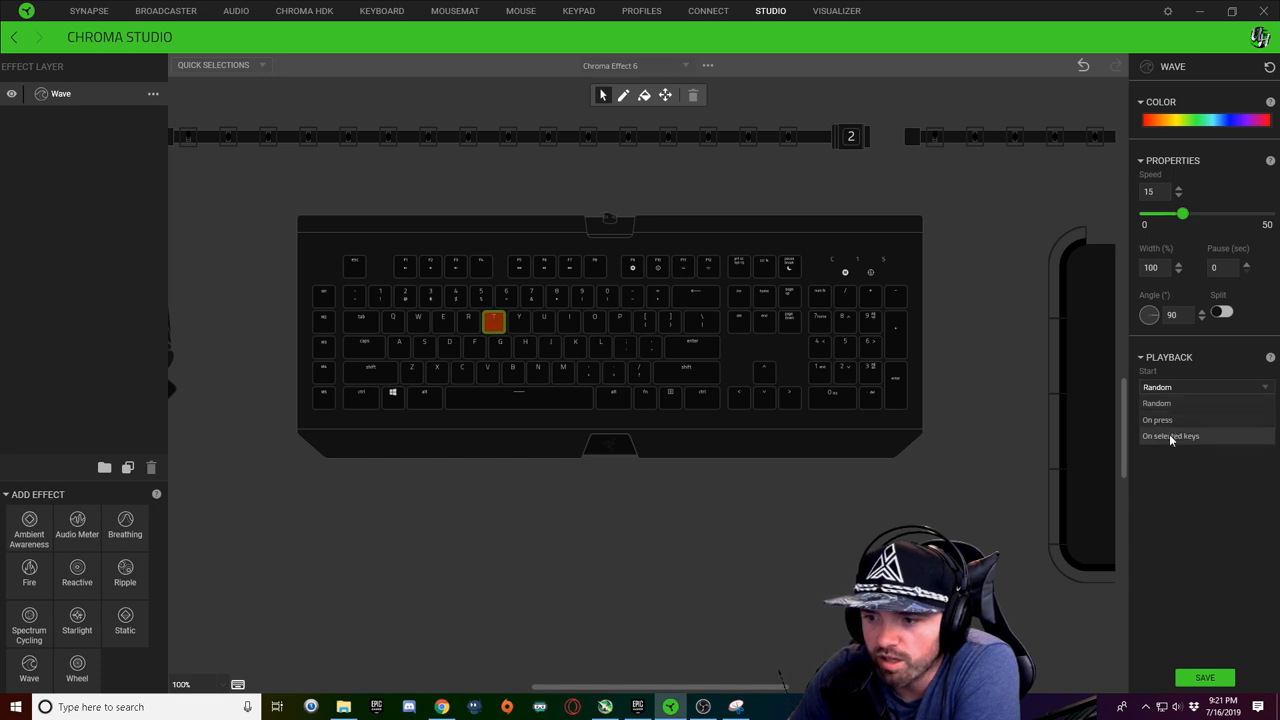
pyautogui.click(1170, 436)
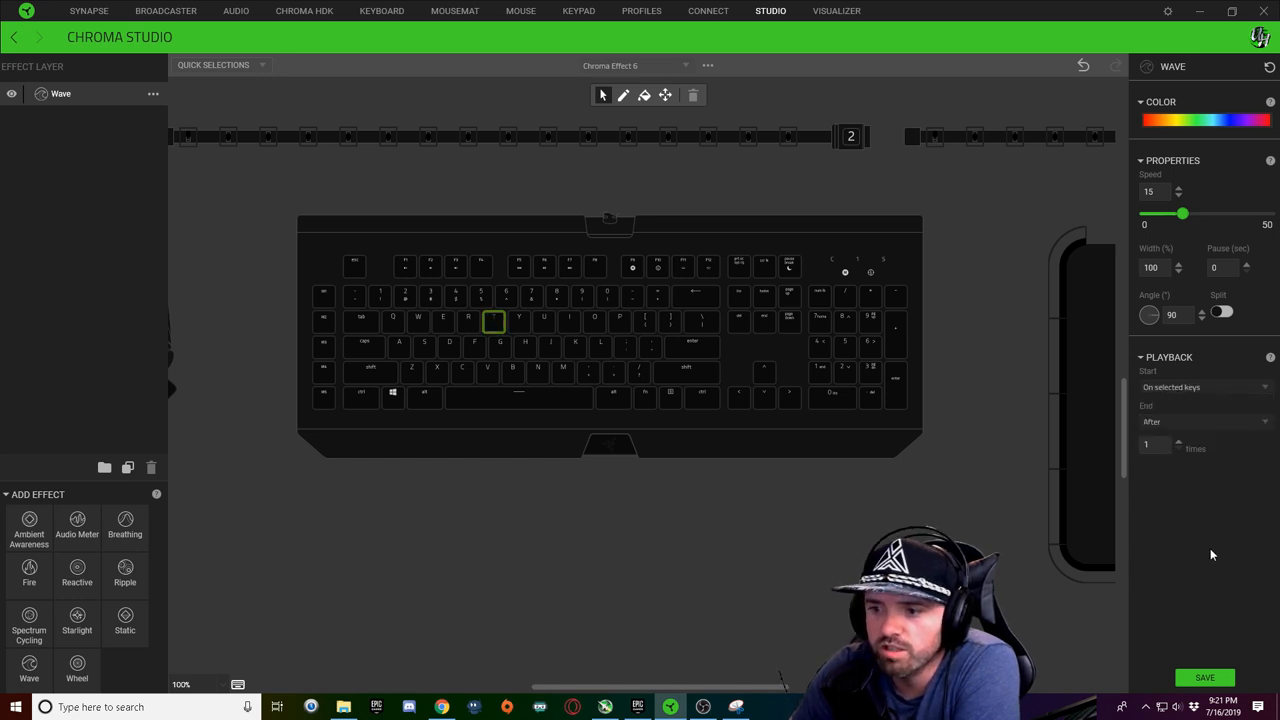
pyautogui.moveTo(1160, 490)
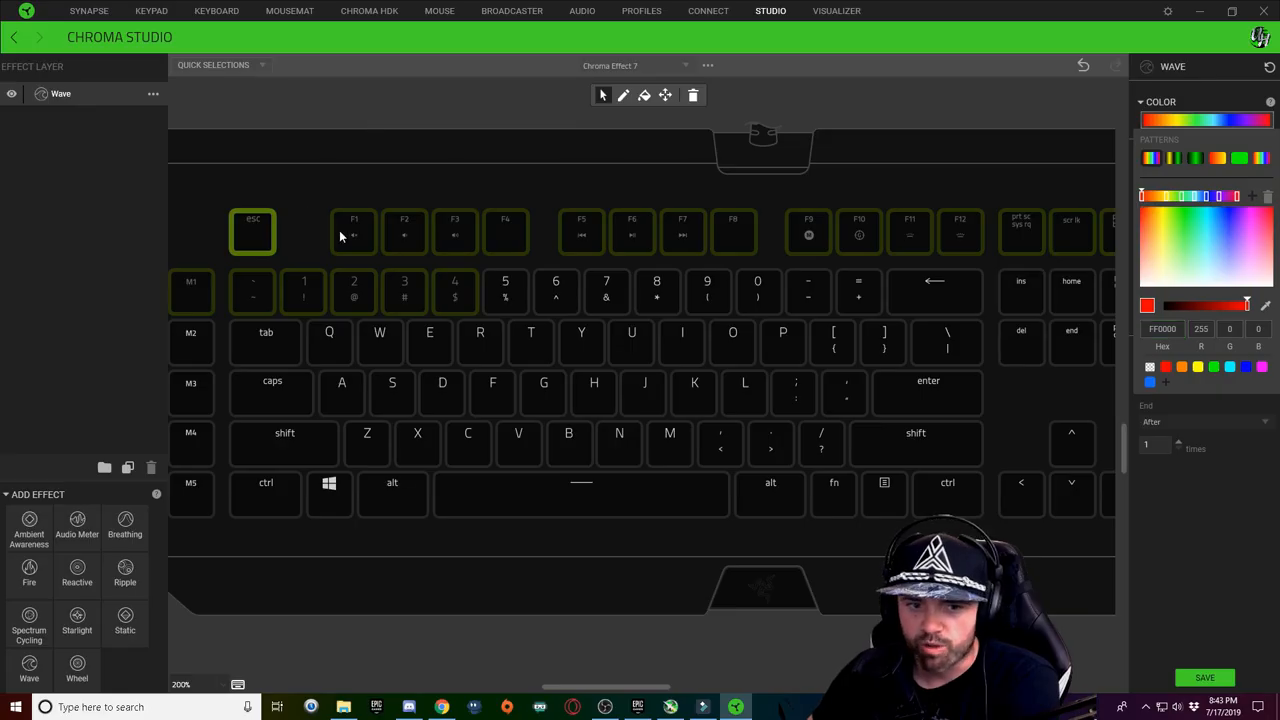
# Set a gradient stop to pure red FF0000, select the F10 key and pick another colour stop.
pyautogui.click(352, 232)
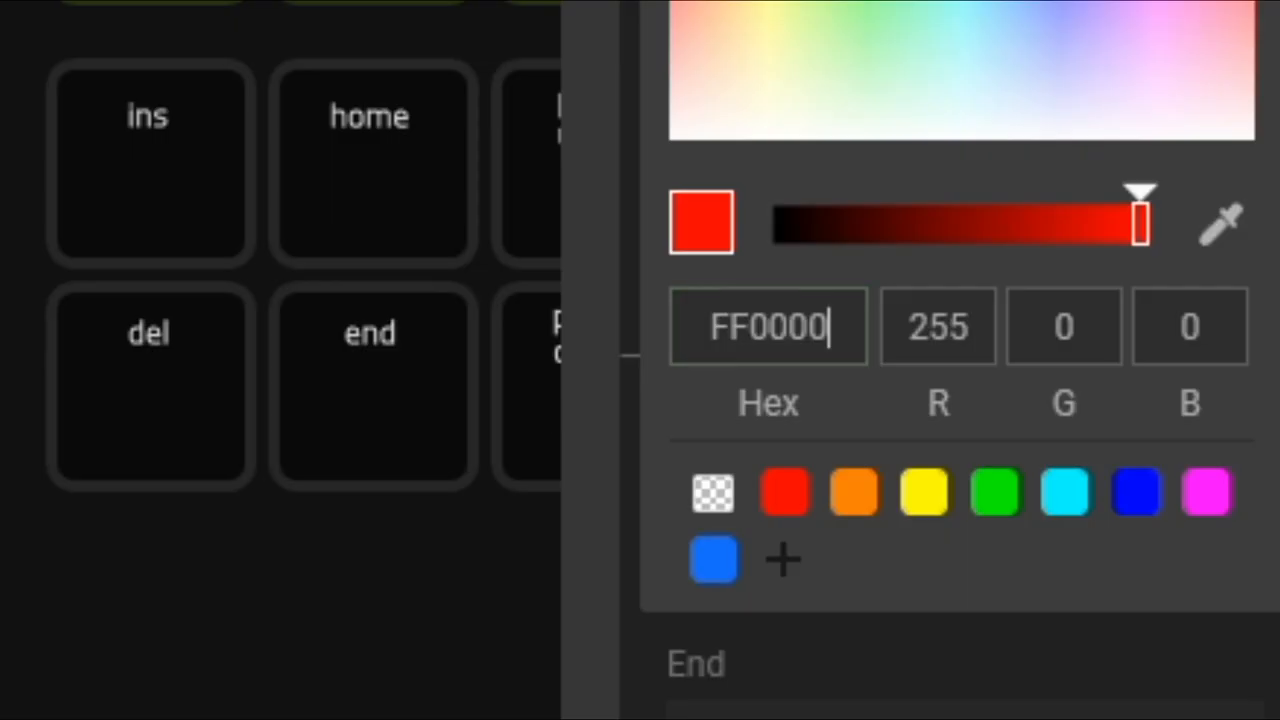
pyautogui.click(768, 326)
pyautogui.write('9')
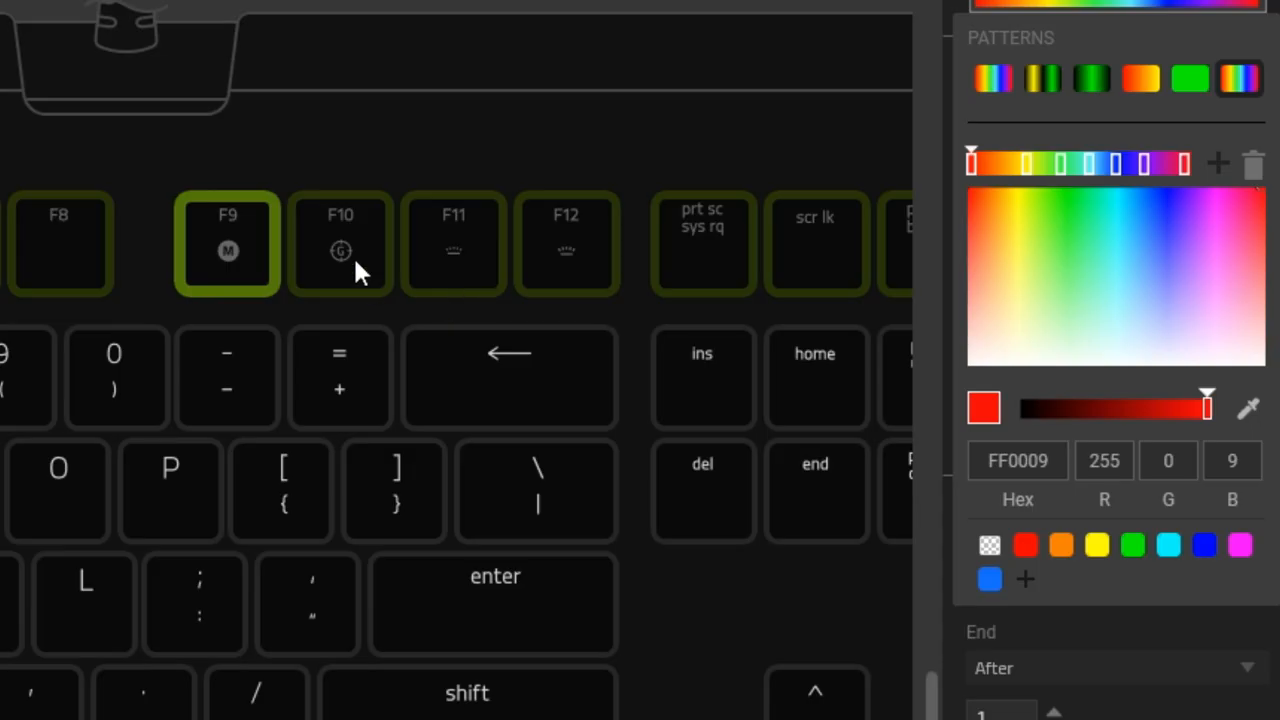
pyautogui.click(340, 244)
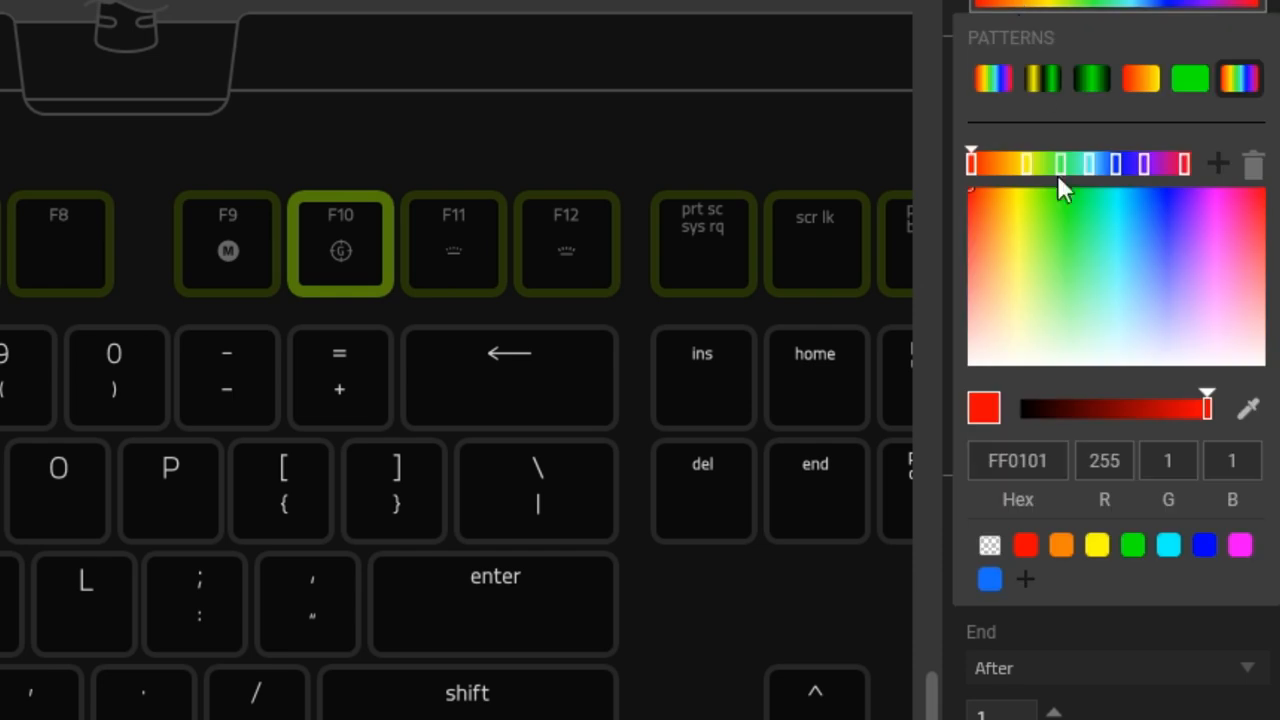
pyautogui.click(1016, 460)
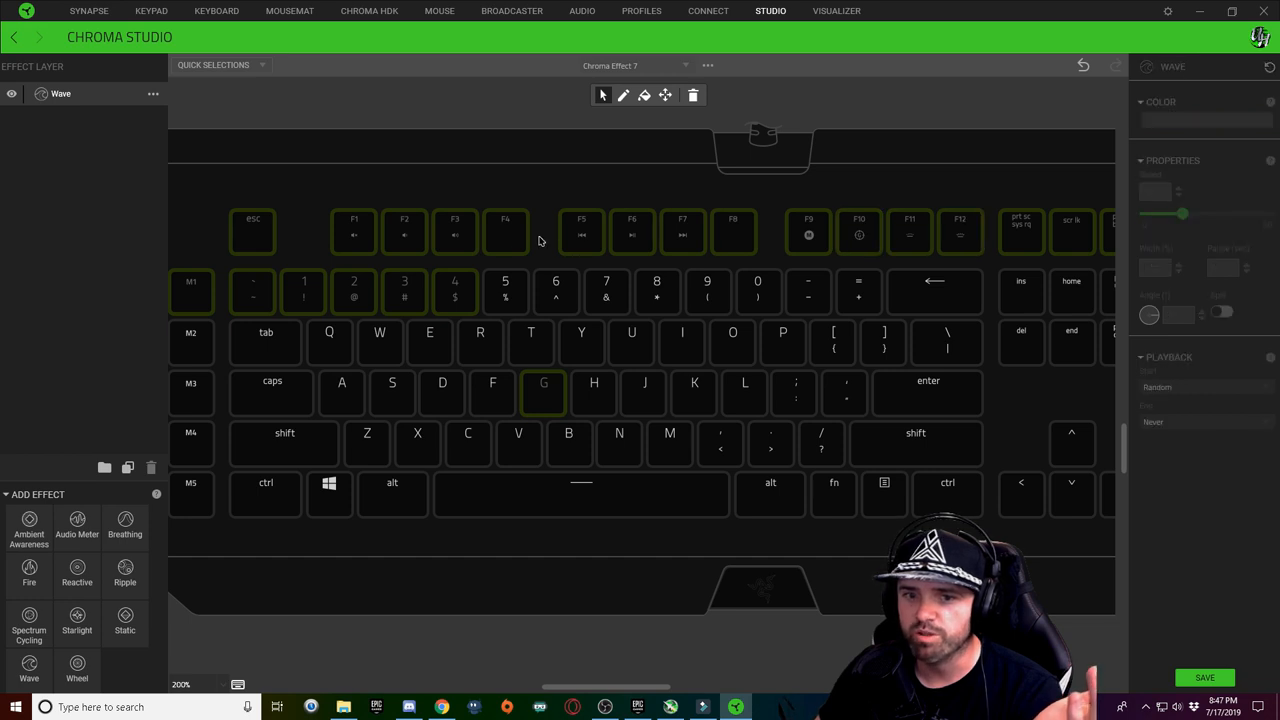
# Add the G, another home-row key, K and the 3 key to the key-triggered wave.
pyautogui.click(304, 290)
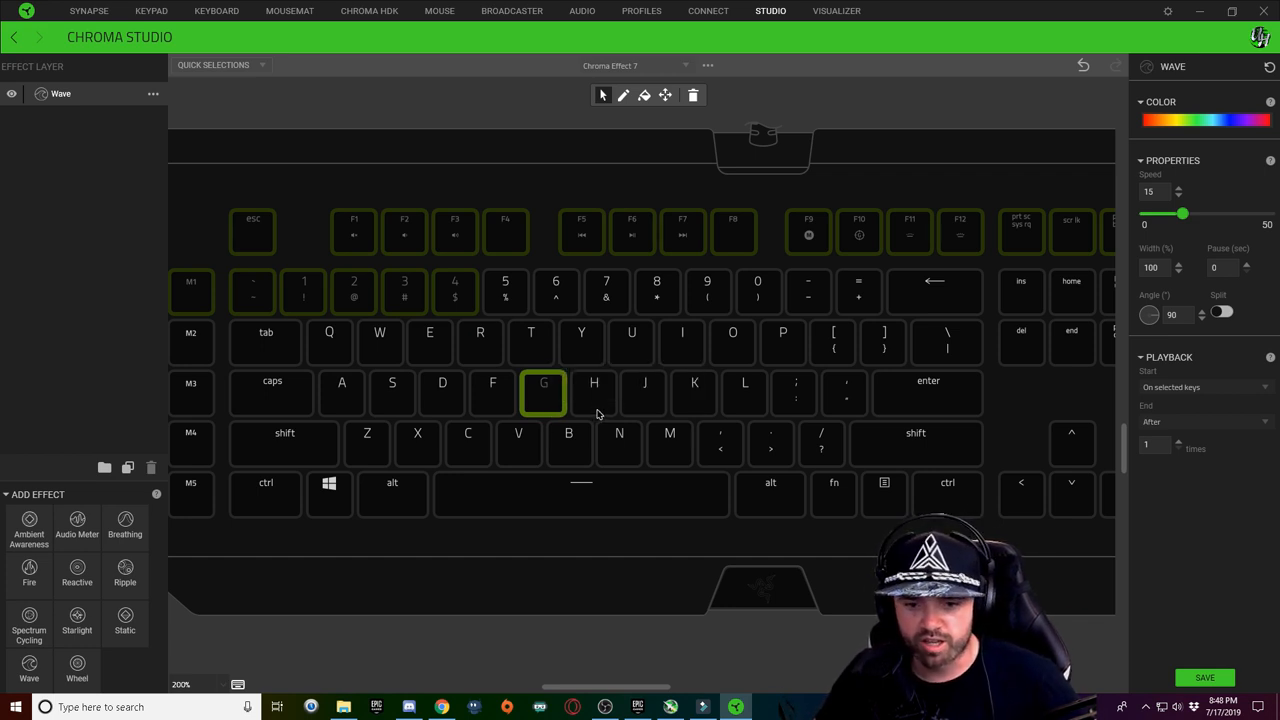
pyautogui.click(594, 390)
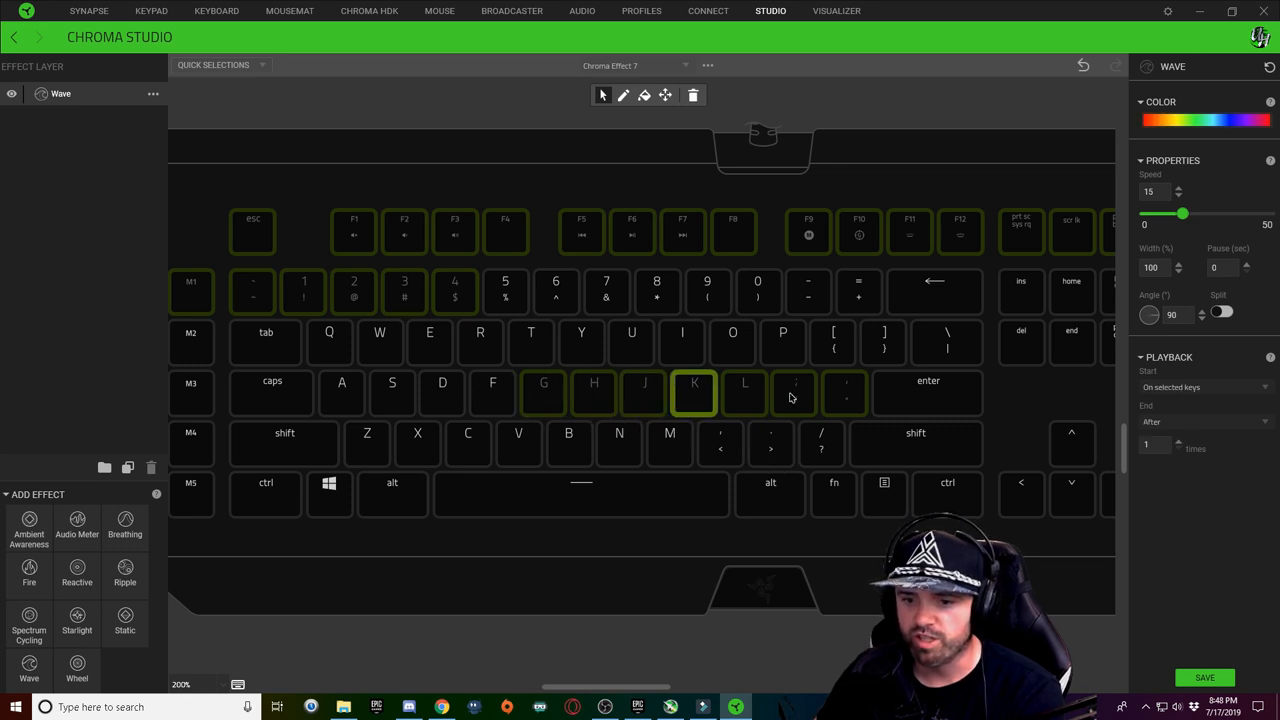
pyautogui.click(844, 392)
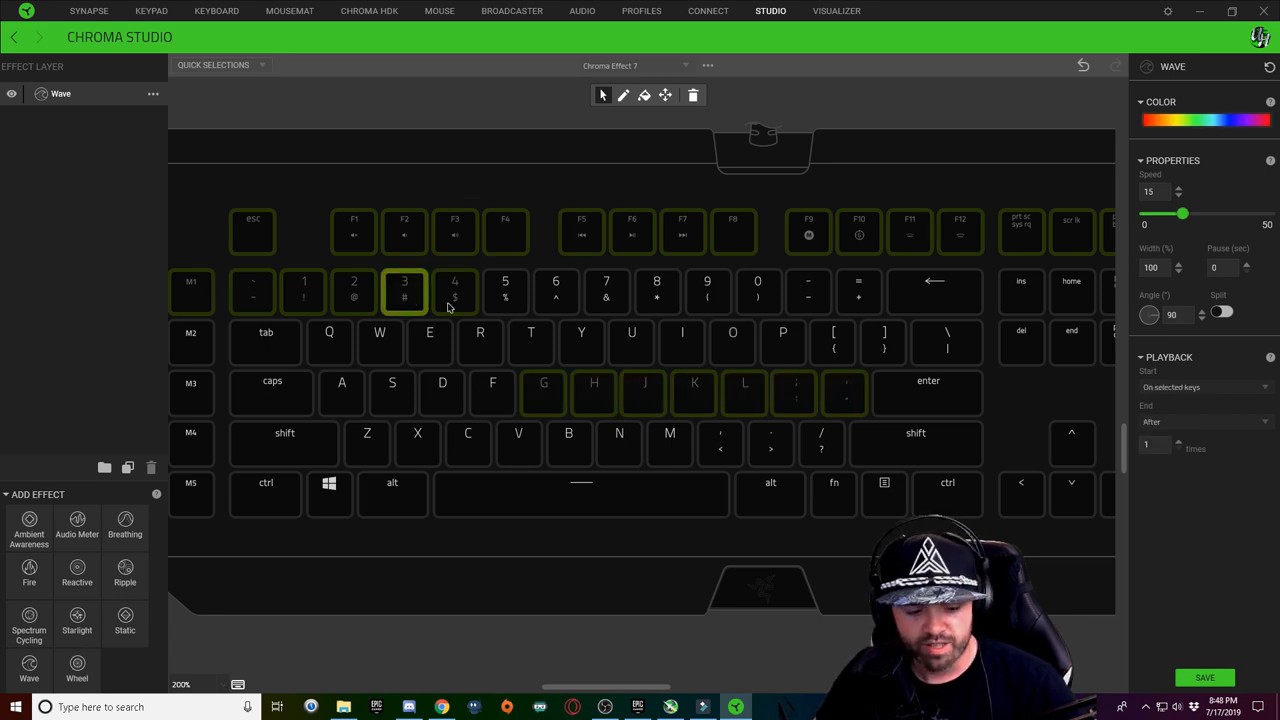
pyautogui.click(404, 290)
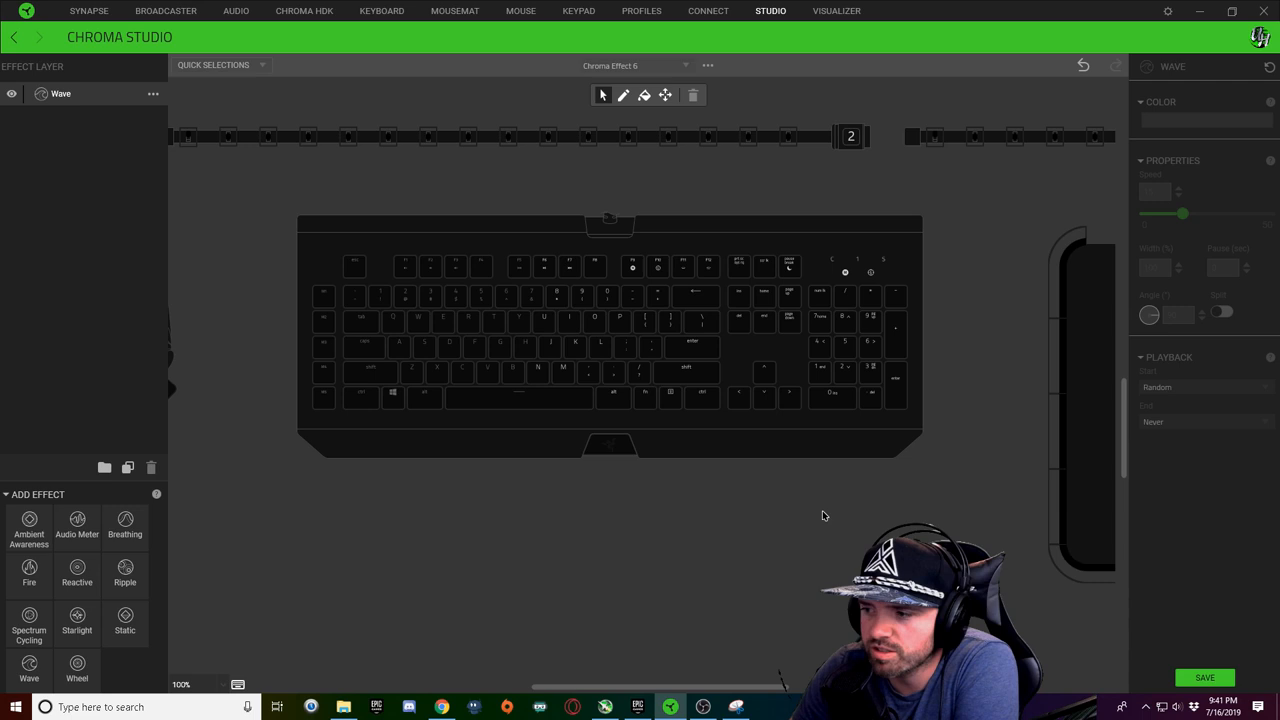
pyautogui.moveTo(388, 306)
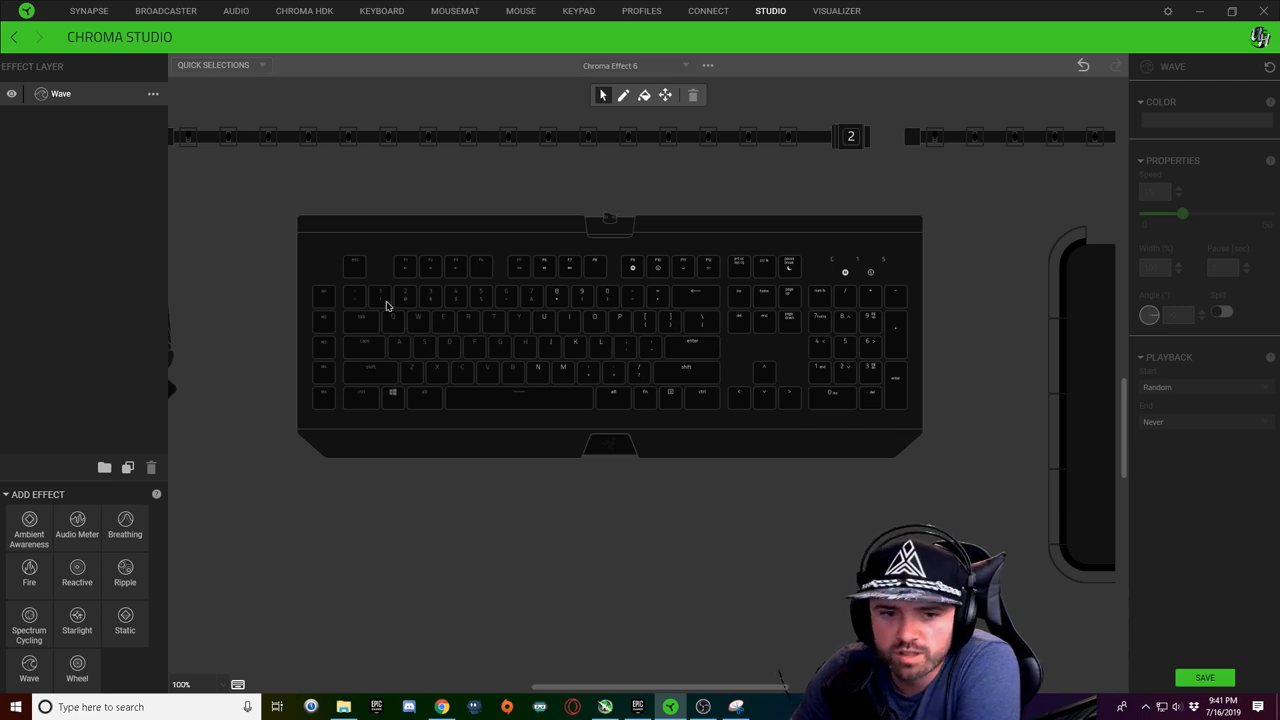
pyautogui.moveTo(318, 294)
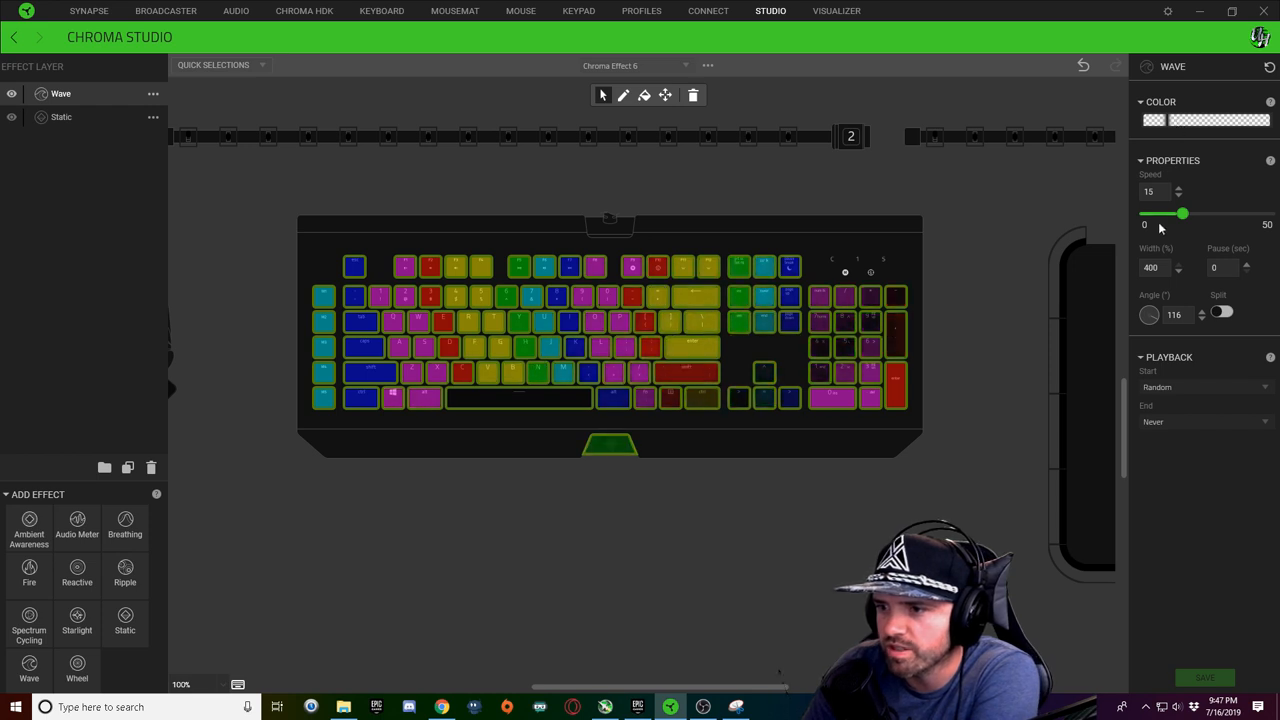
# Adjust the speed of the wide, angled Wave layer above the multicolour static base.
pyautogui.click(1216, 120)
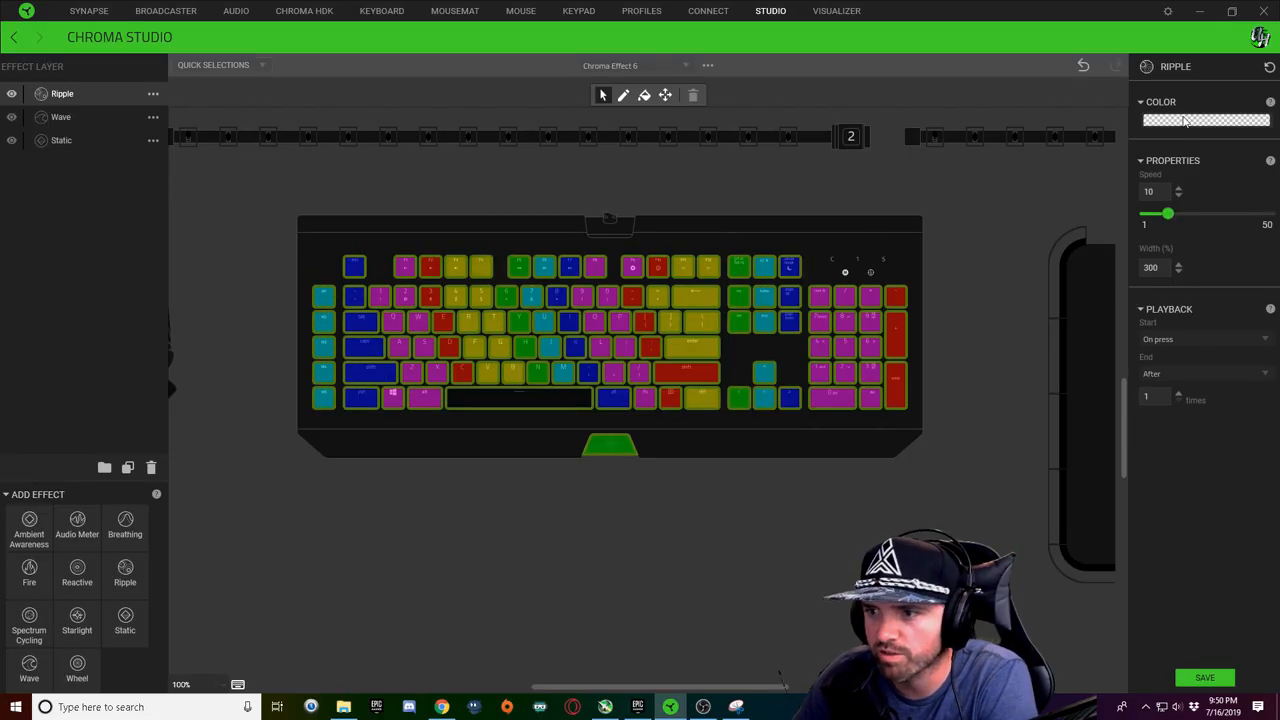
# Set the Ripple layer's colour to white and drag its Speed to the maximum.
pyautogui.click(1204, 120)
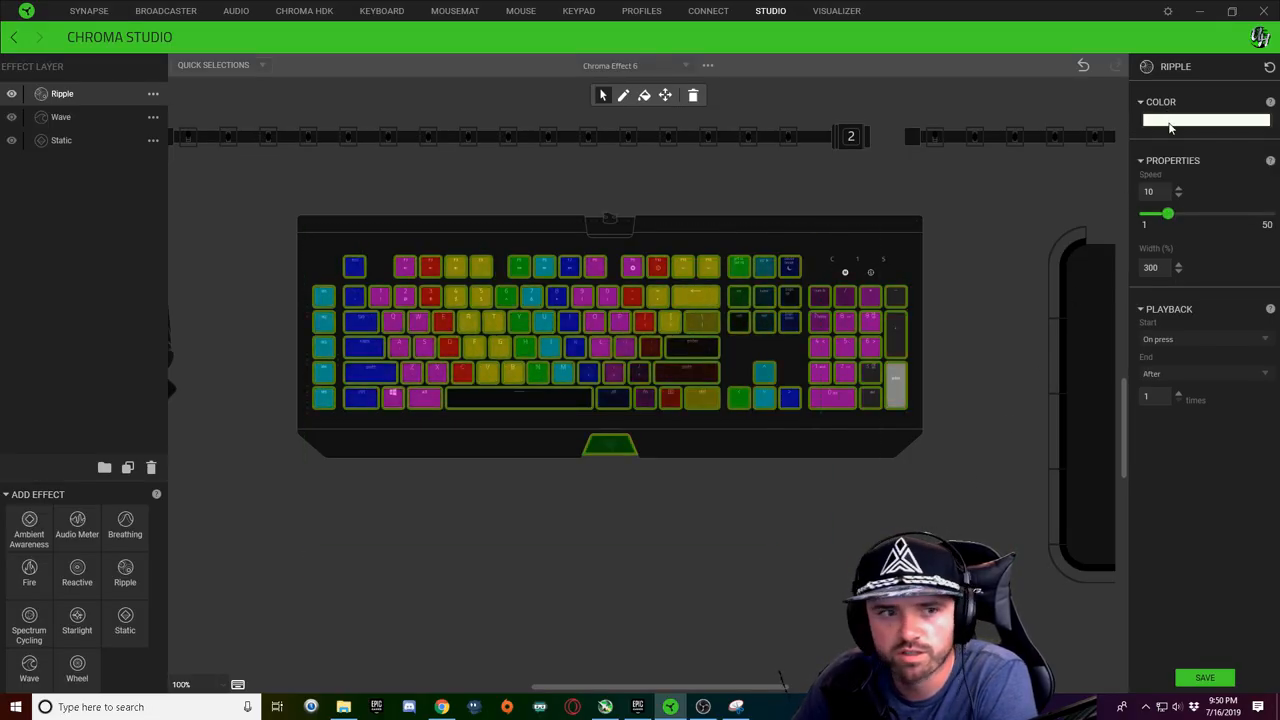
pyautogui.click(1204, 120)
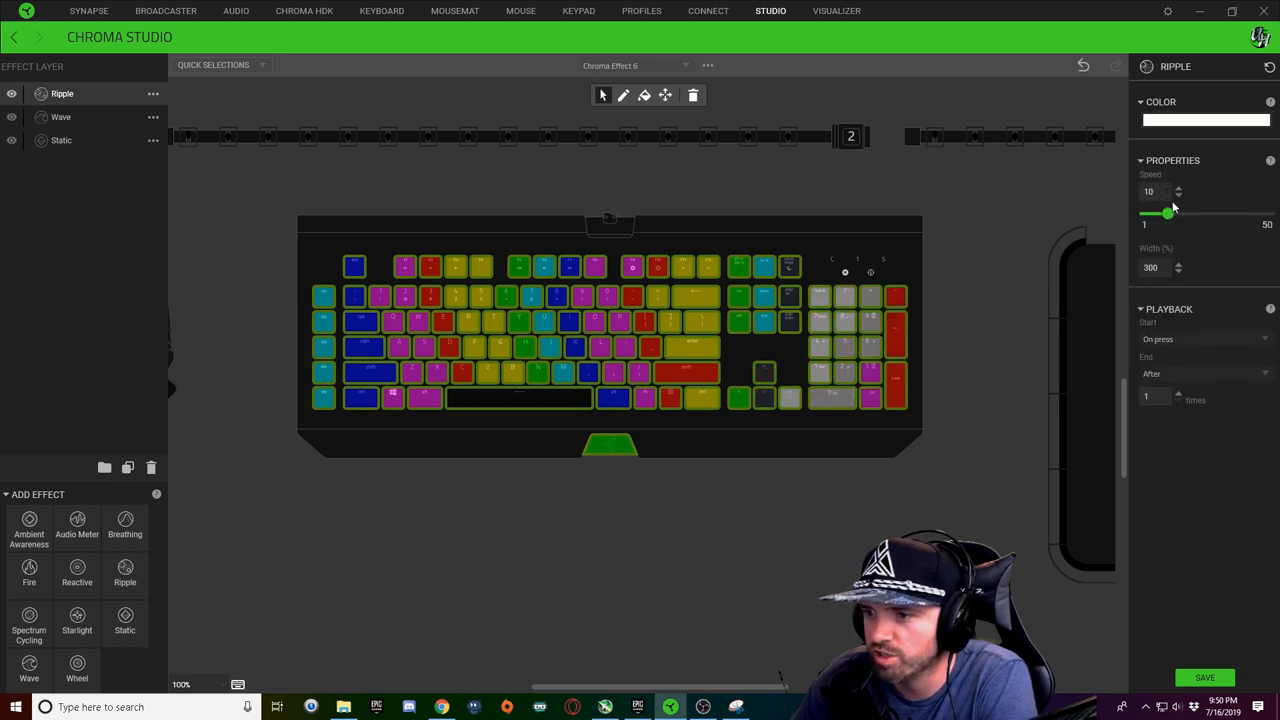
pyautogui.moveTo(1168, 212); pyautogui.dragTo(1268, 212)
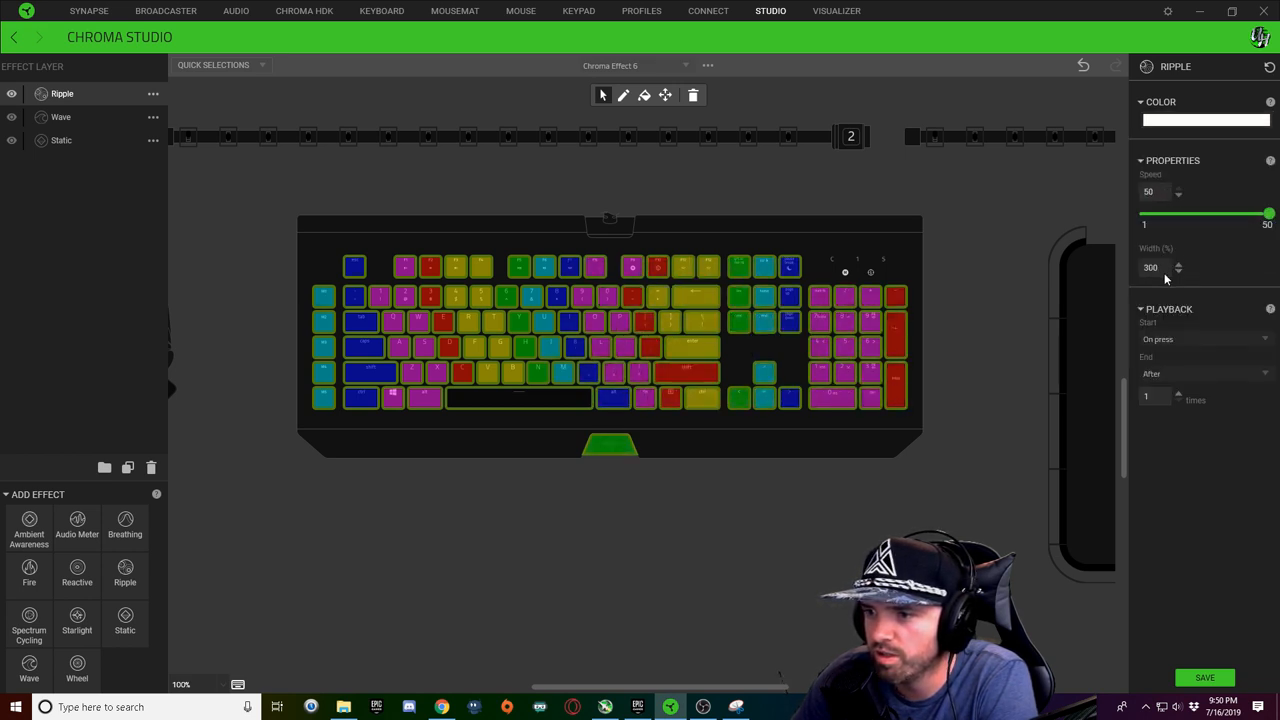